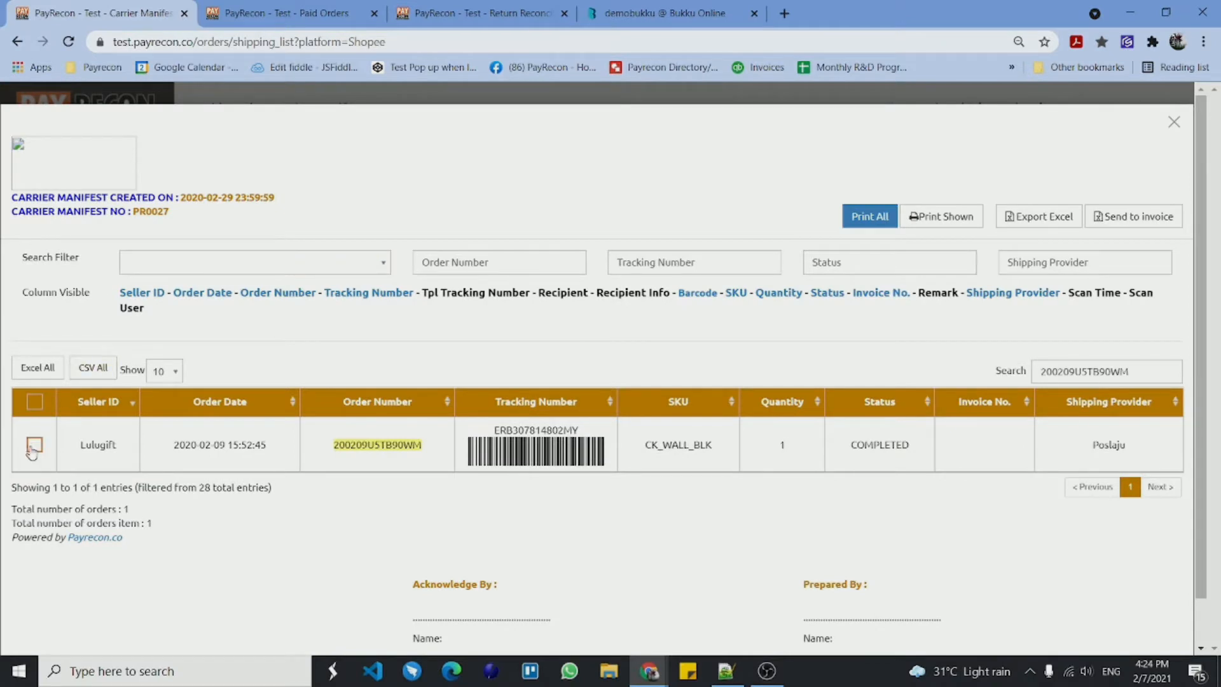
click(35, 444)
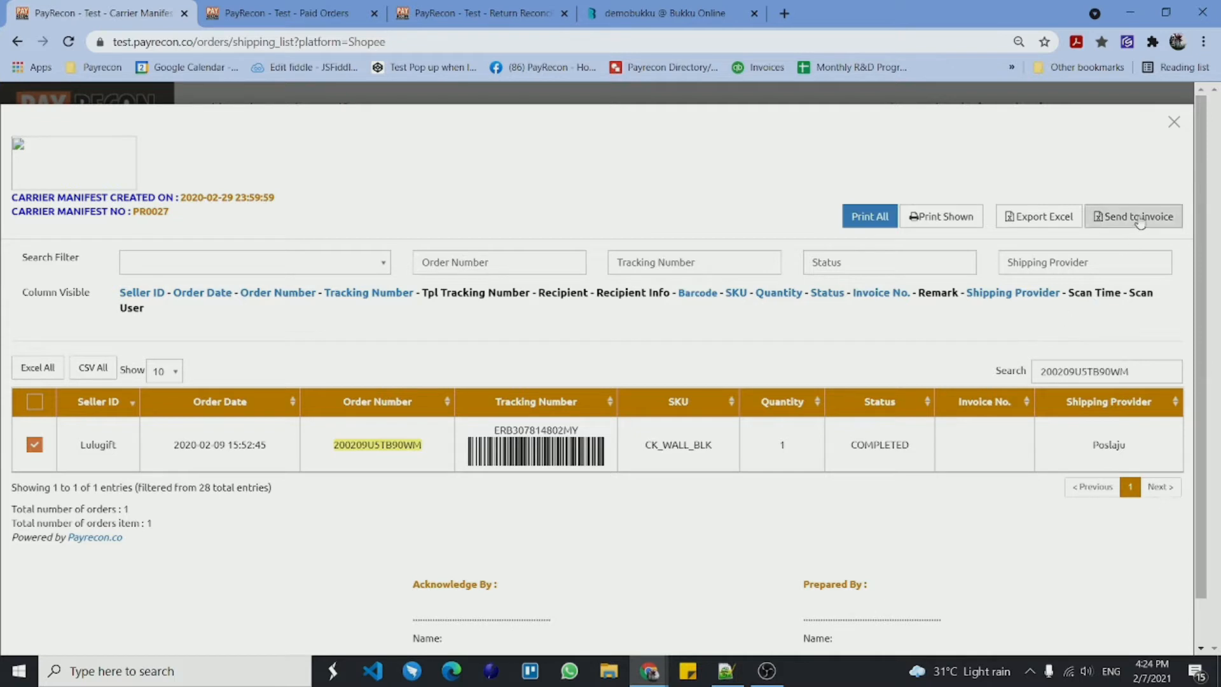
click(1131, 216)
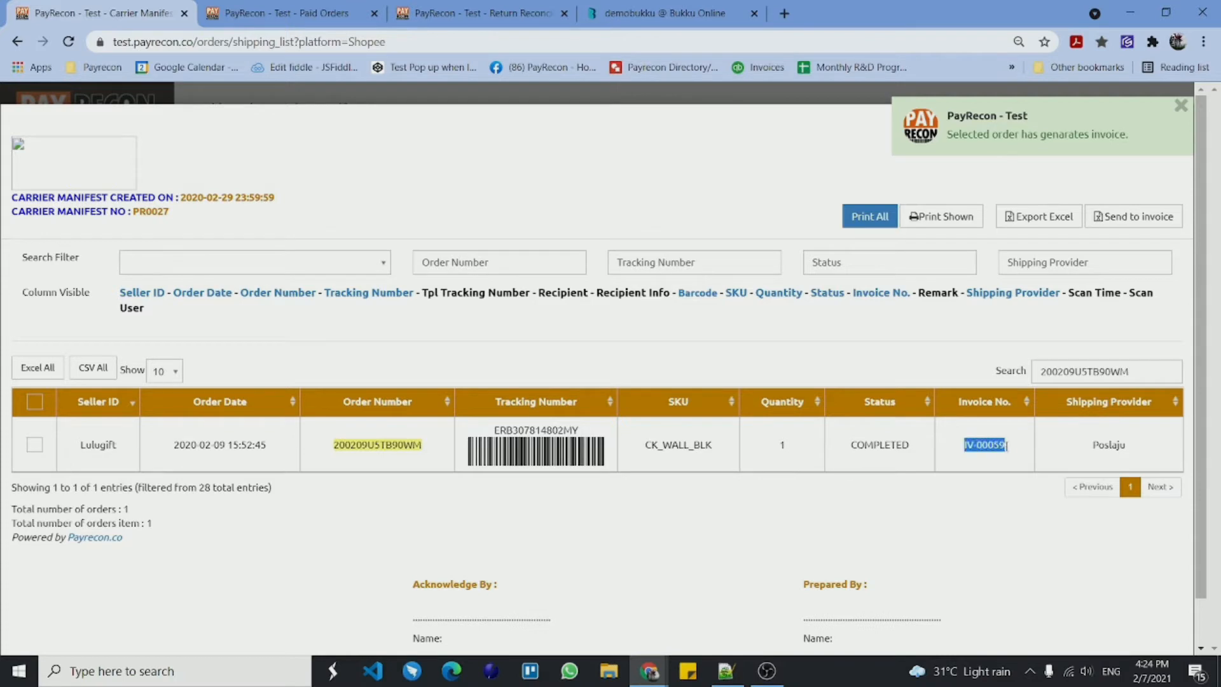
click(669, 13)
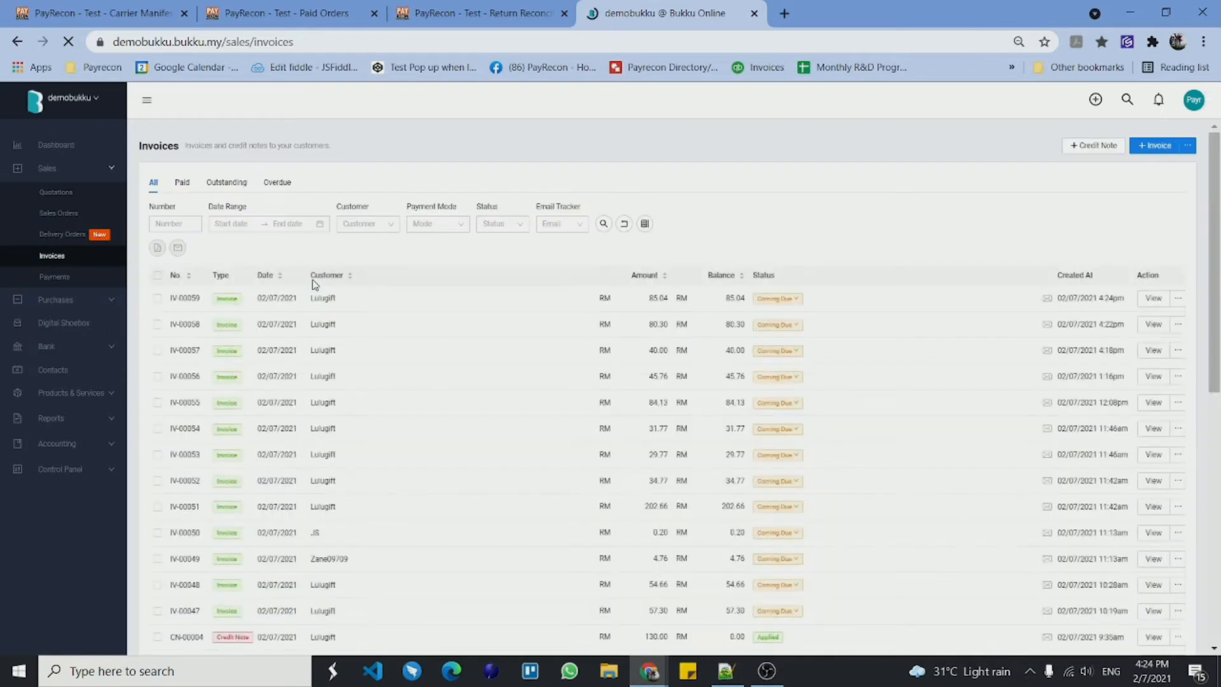
View Bukku invoice IV-00059: wallet item, shipping fee, RM85.04 total and NET60 terms
double_click(185, 297)
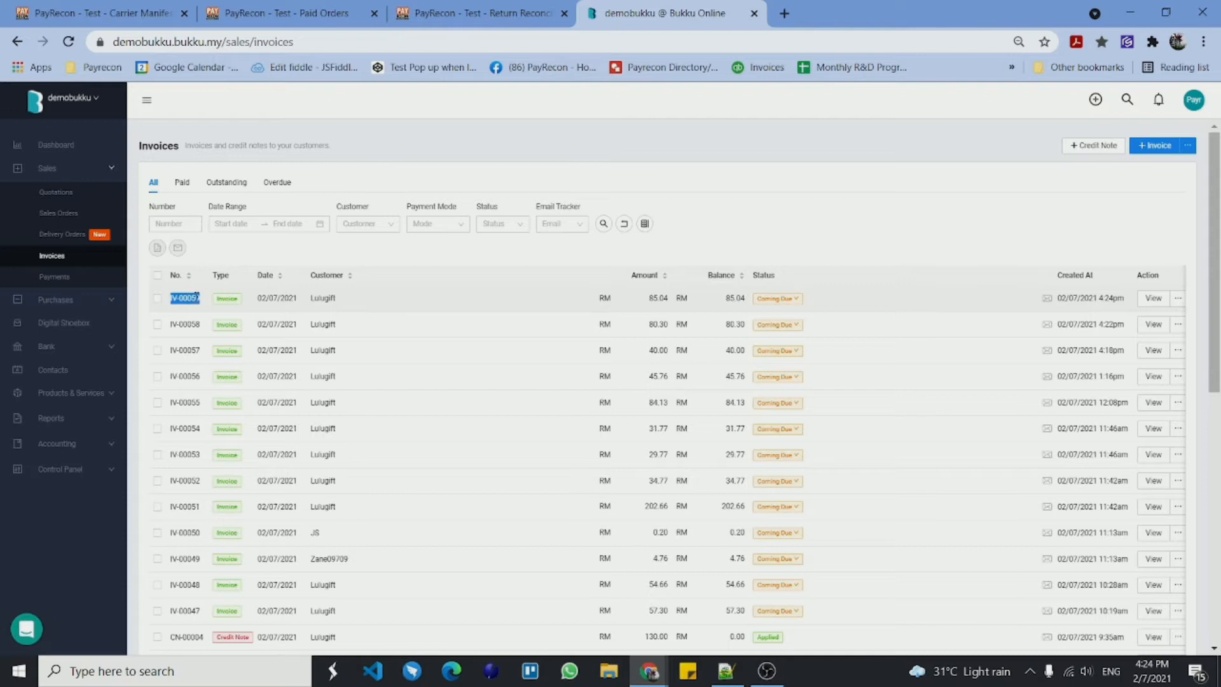
click(1152, 298)
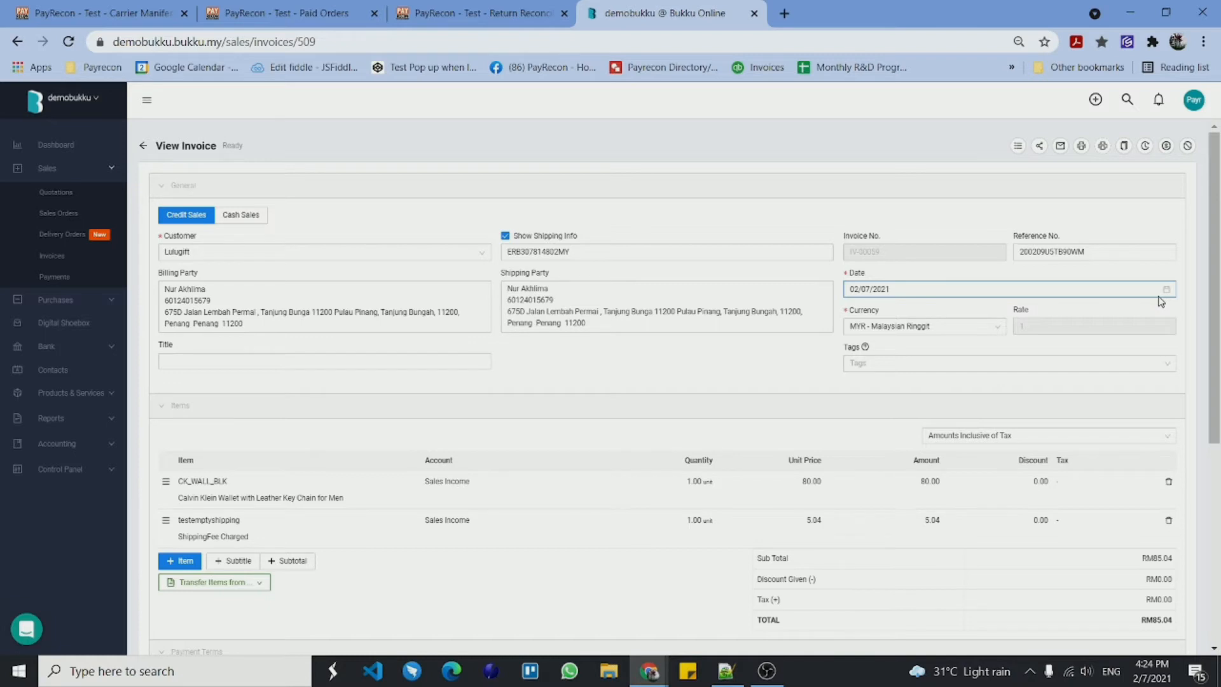
scroll(down, 3)
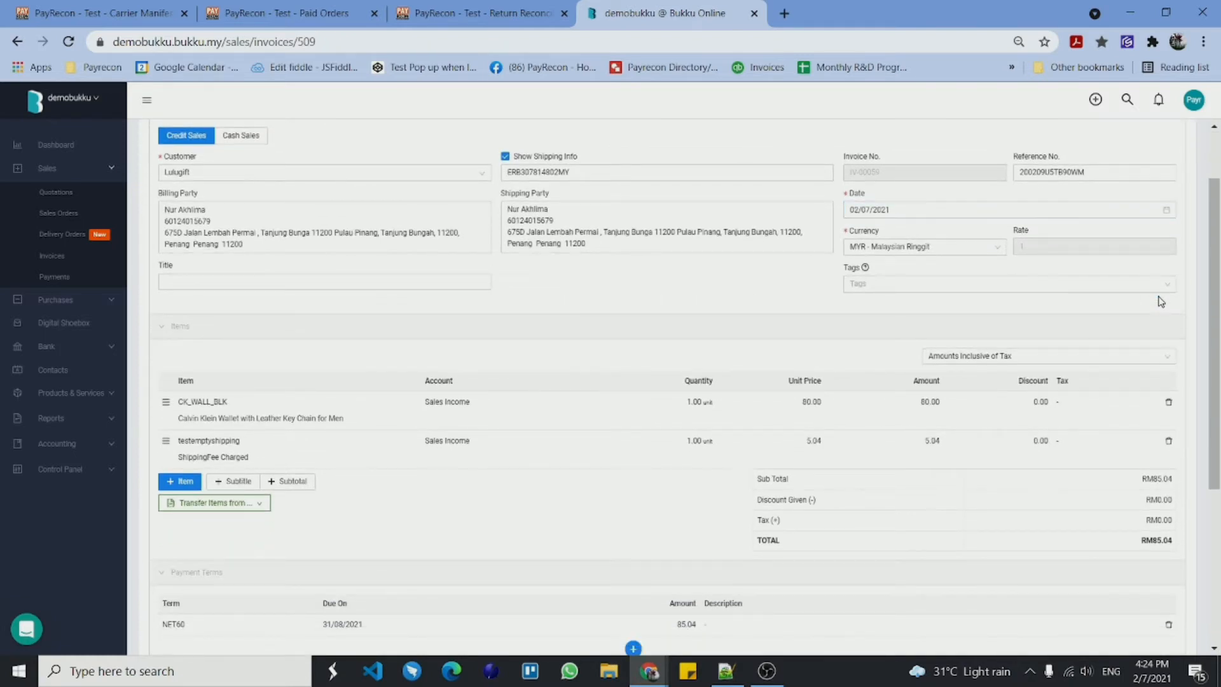
click(284, 13)
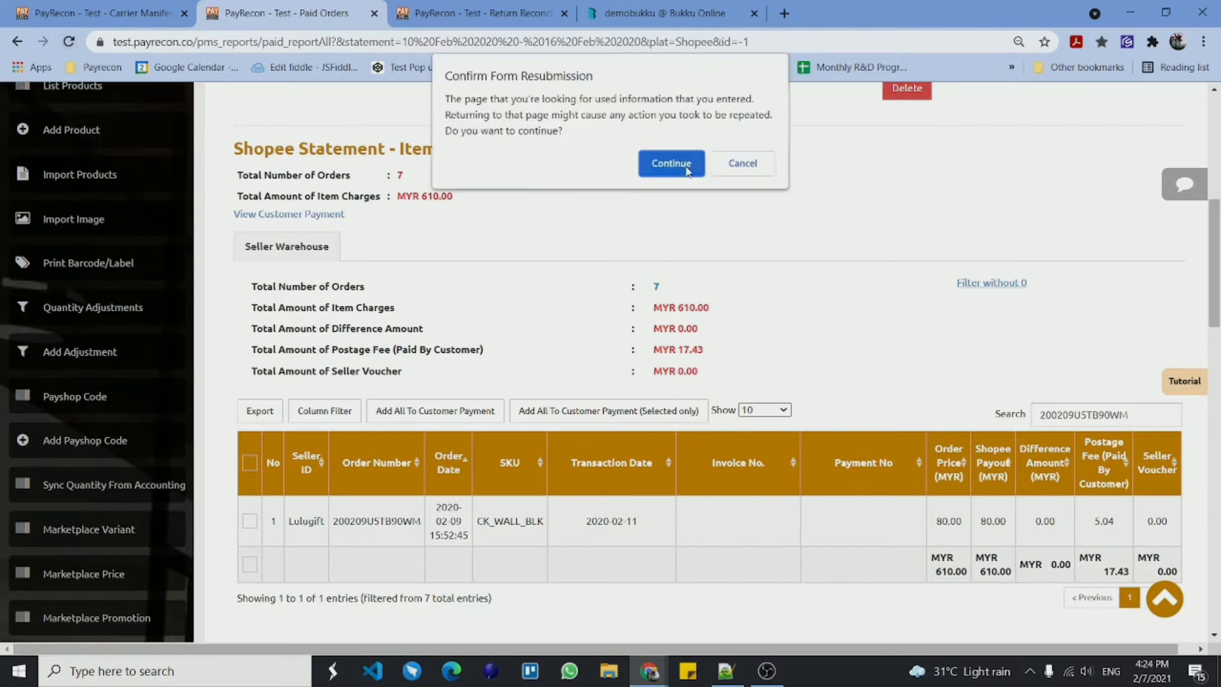
Add paid order 200209U5TB90WM to a customer payment, creating OR-00011
click(670, 163)
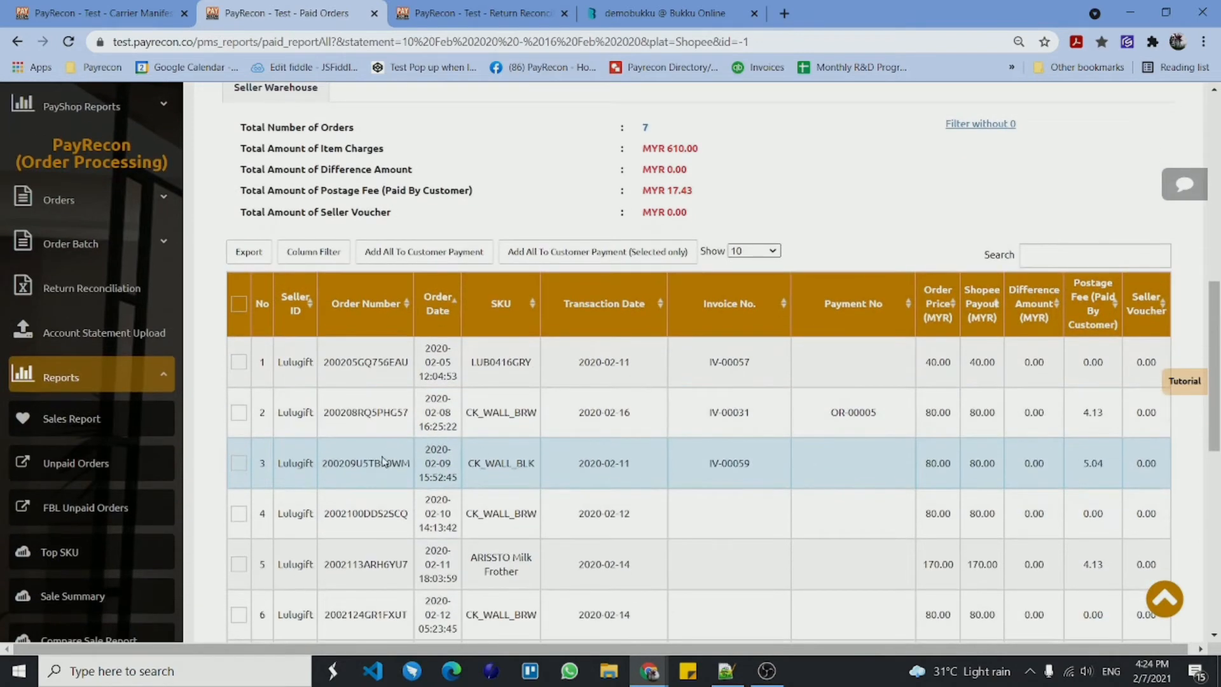
text(200209U5TB90WM)
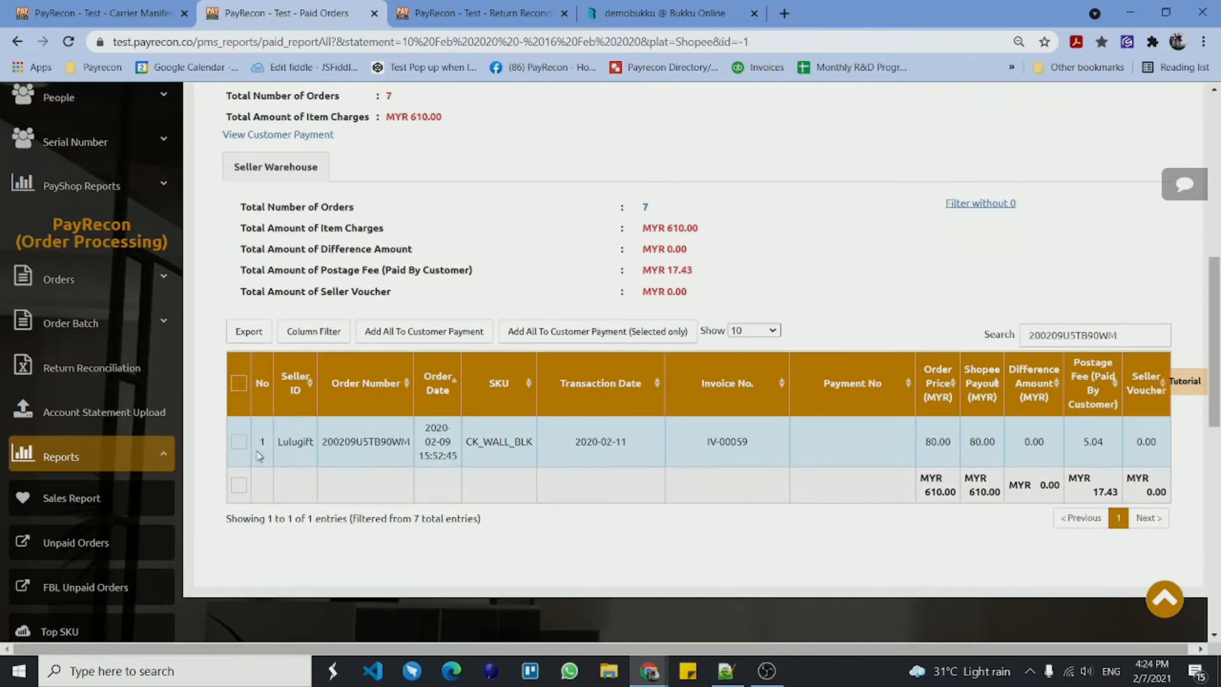
click(239, 441)
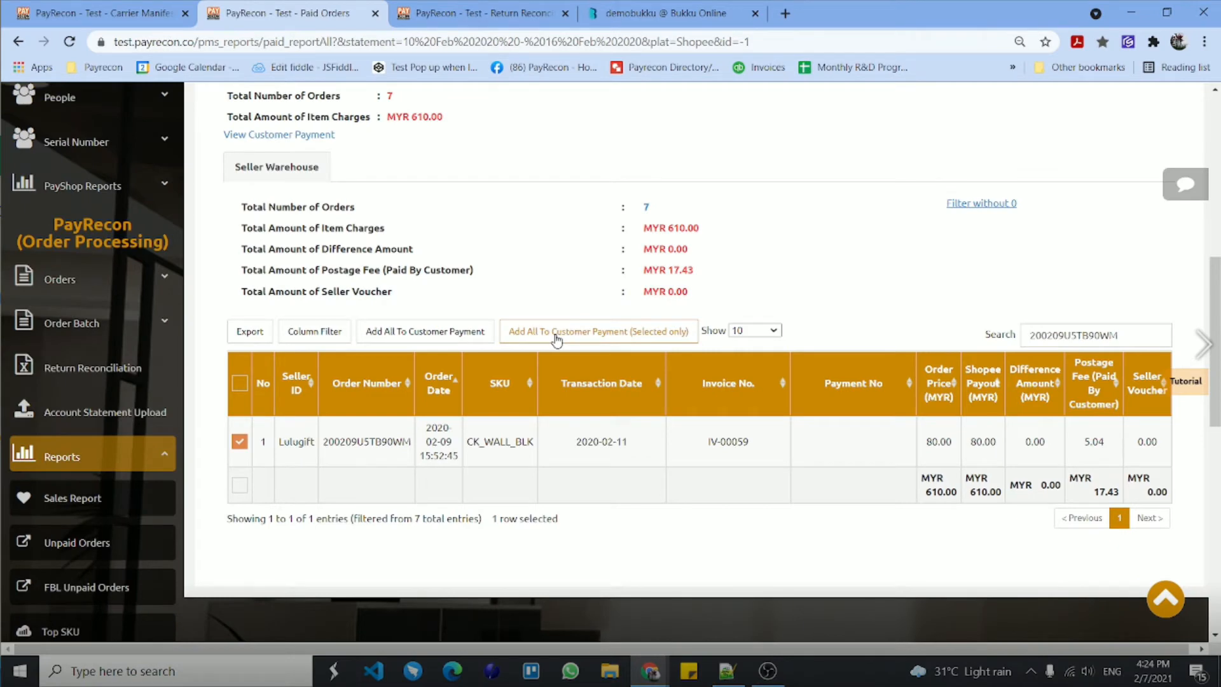
click(597, 330)
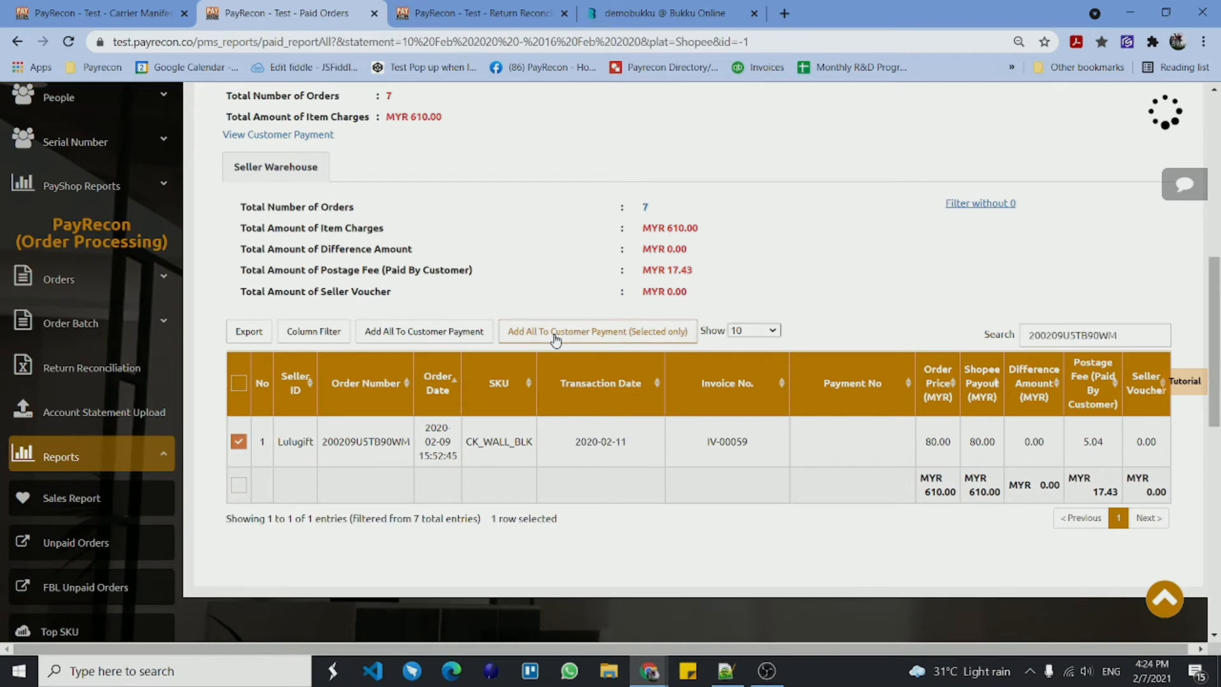
click(596, 331)
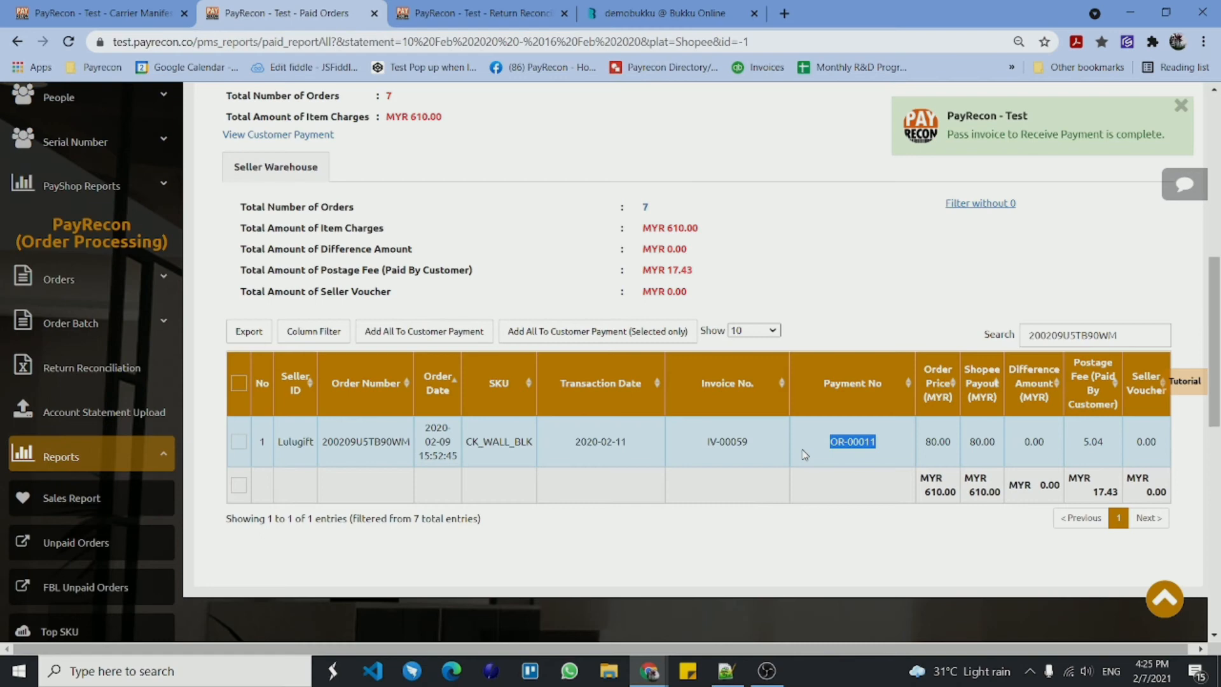
click(666, 14)
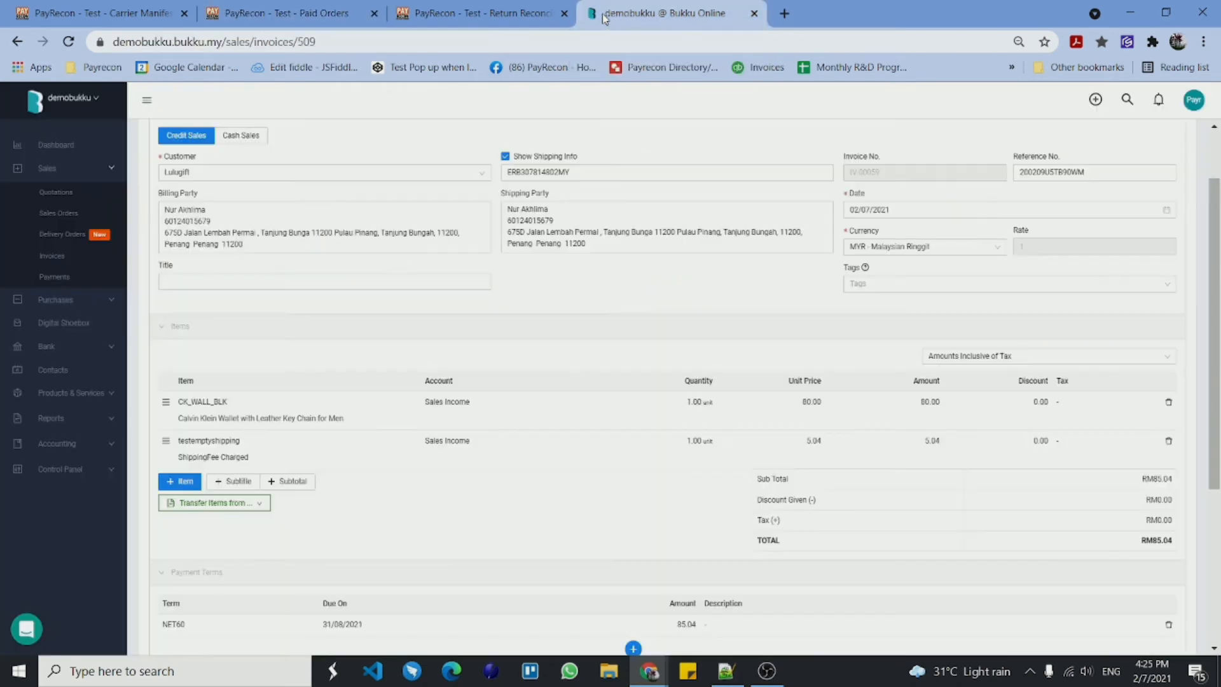
mouse_move(52, 277)
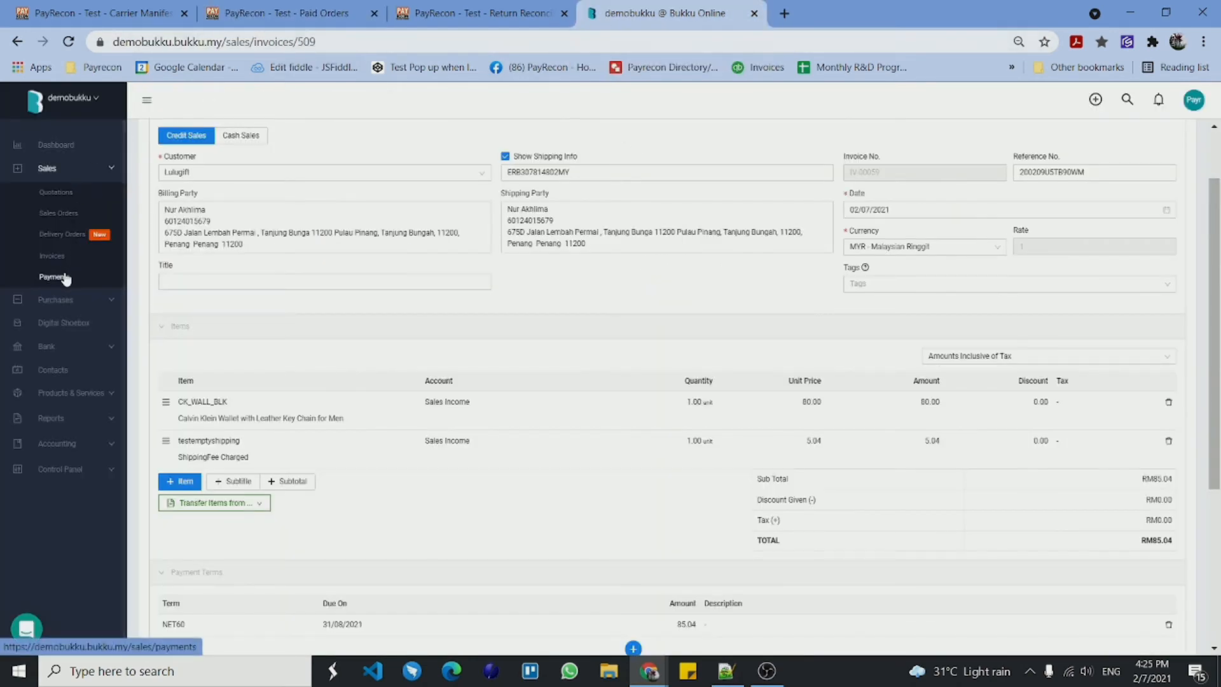
Open payment OR-00011 without saving the invoice and check its RM85.04 applied to IV-00059
click(54, 277)
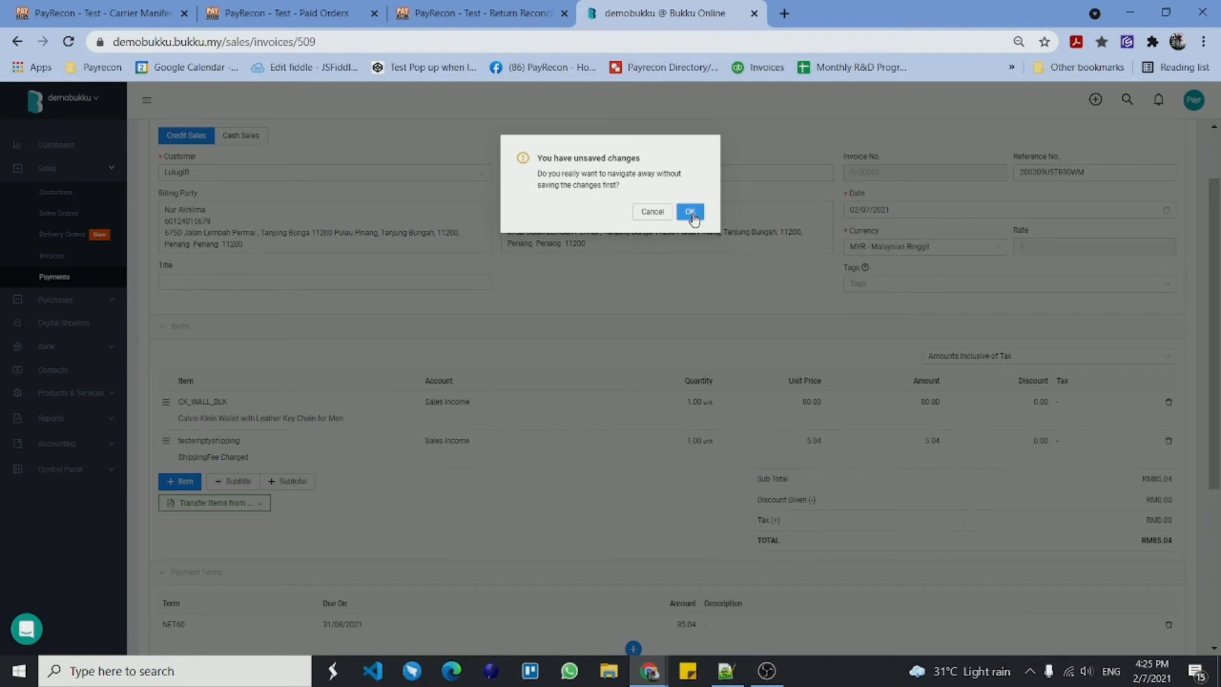
click(689, 212)
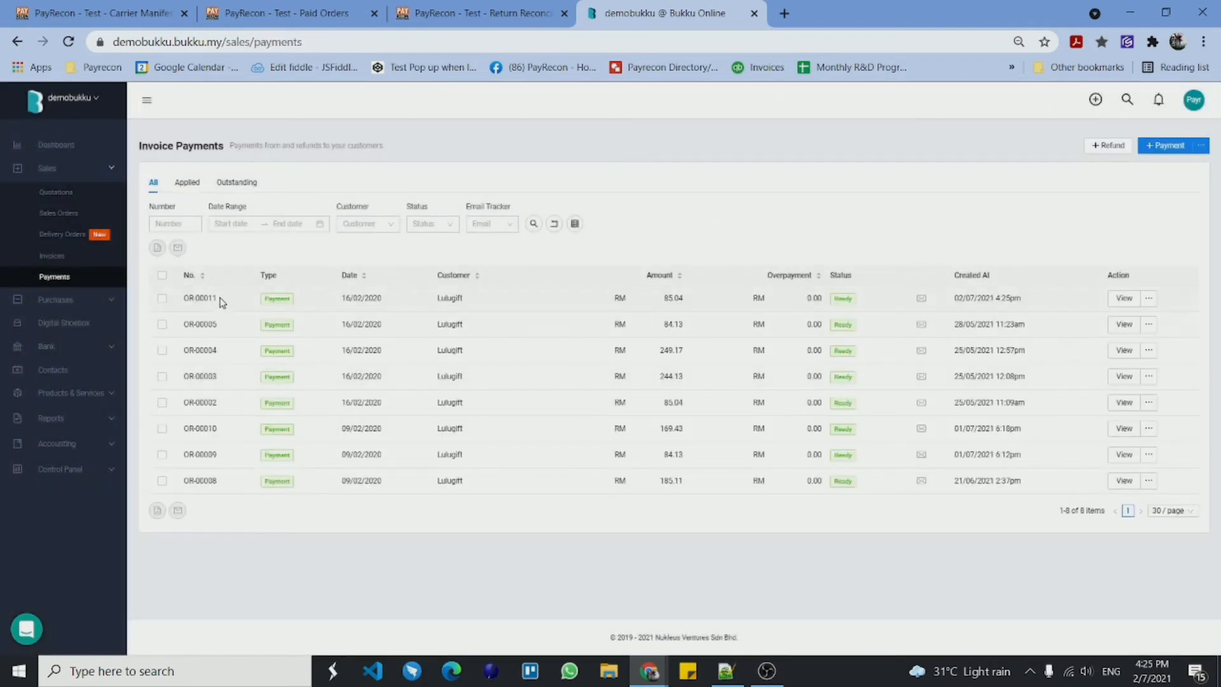
double_click(199, 297)
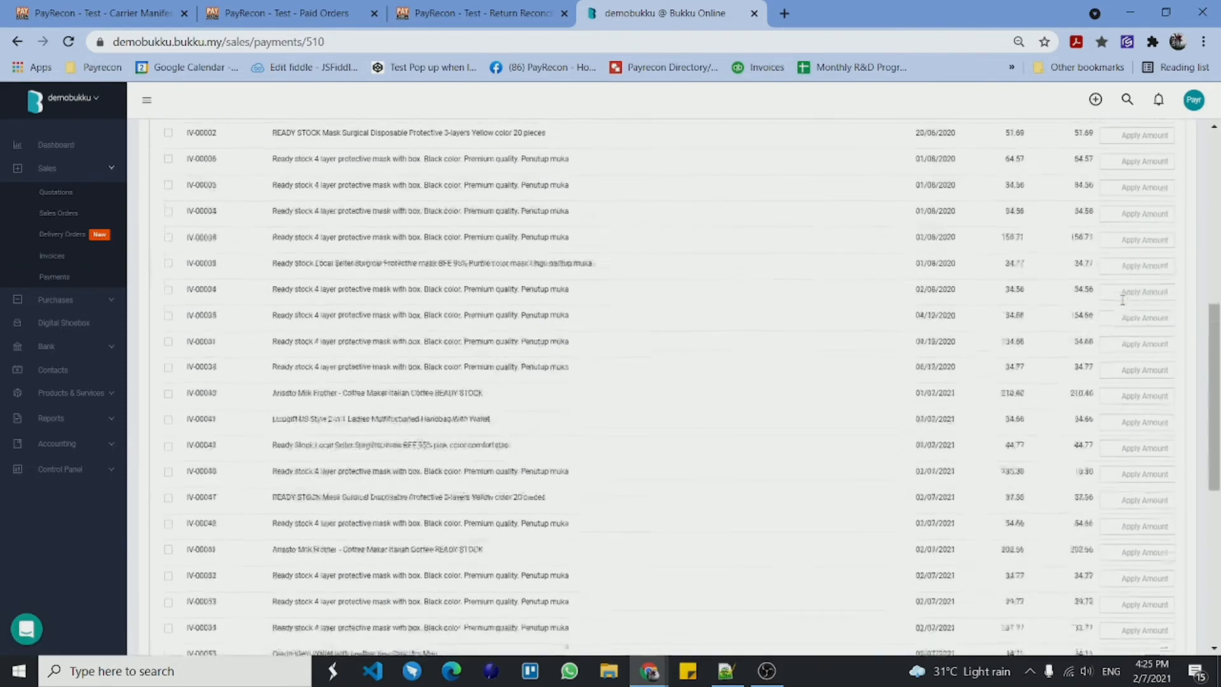
click(168, 320)
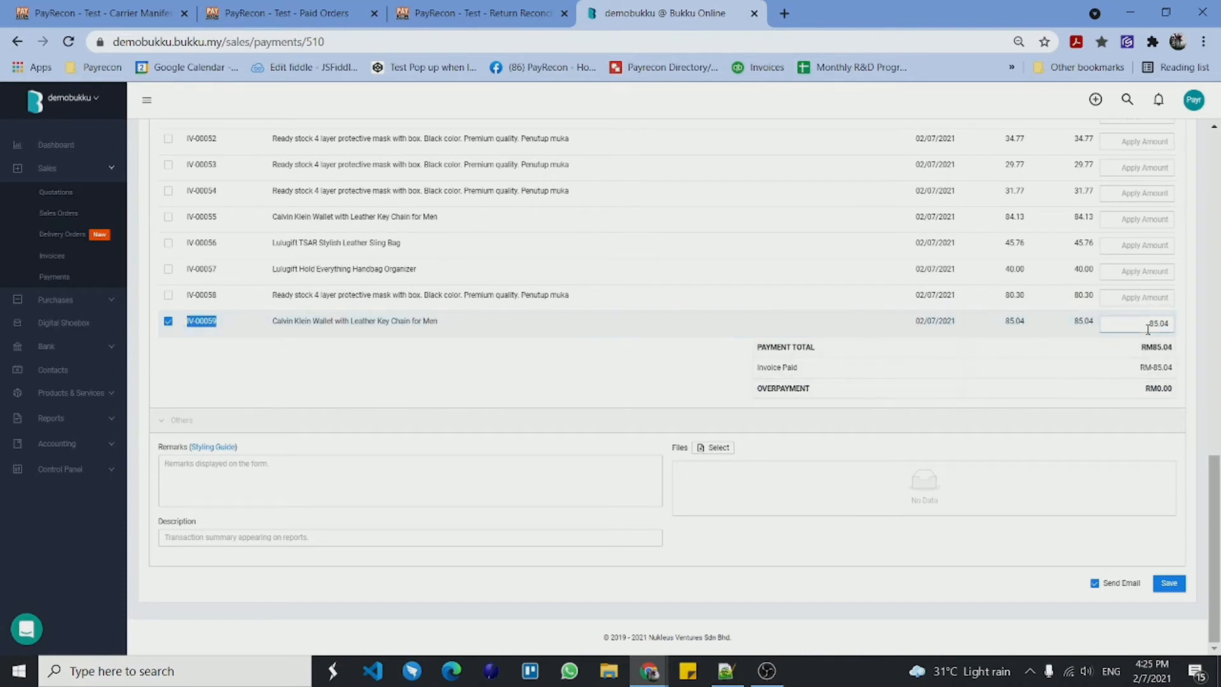
click(1136, 323)
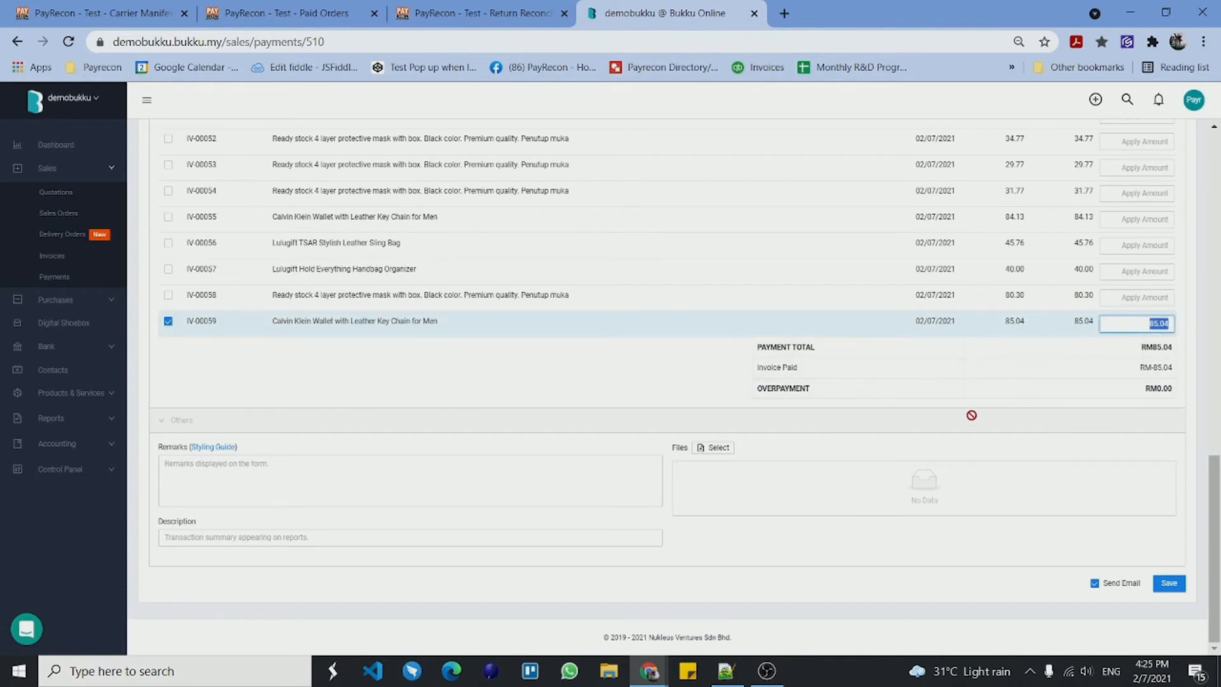
Open the invoice list in a new tab and confirm IV-00059 is Paid
right_click(52, 256)
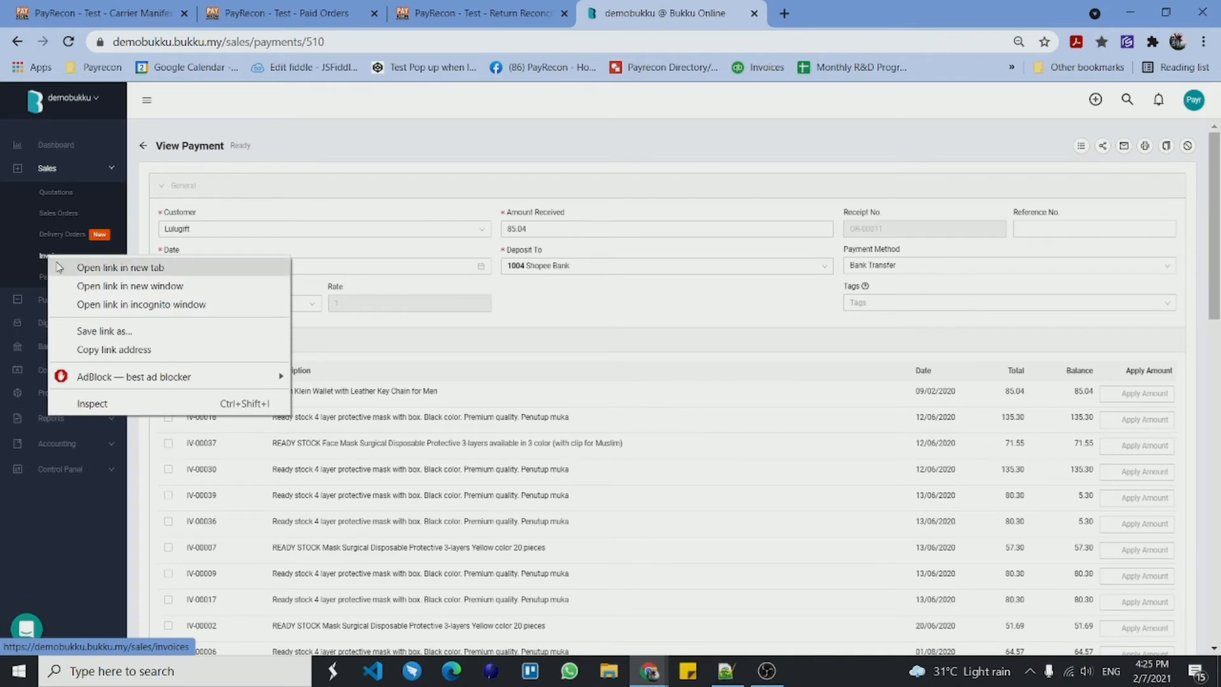
click(121, 267)
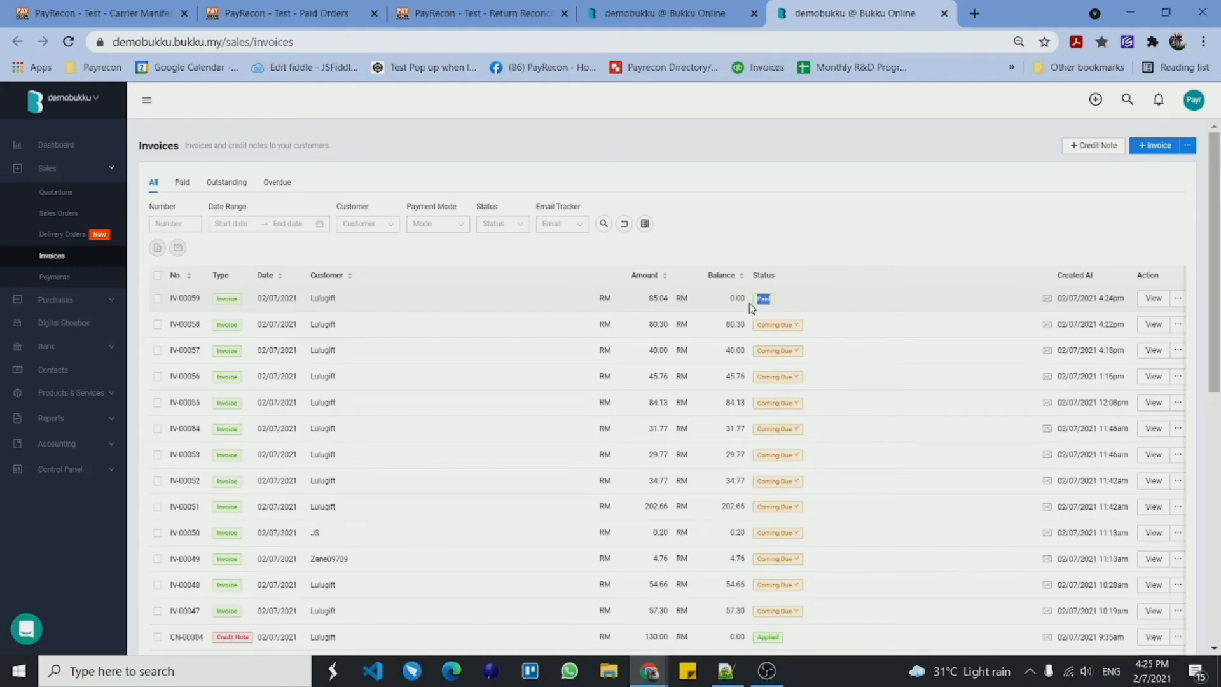
click(482, 13)
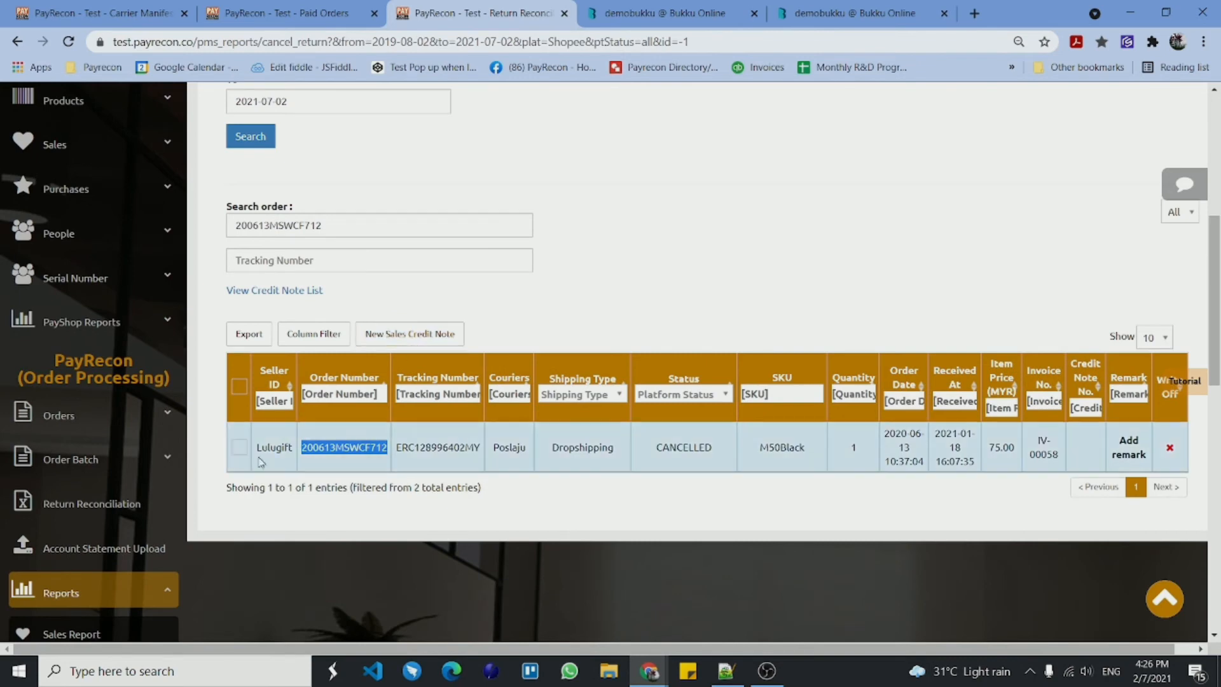
Create a sales credit note for cancelled order 200613MSWCF712, producing CN-00005
click(239, 447)
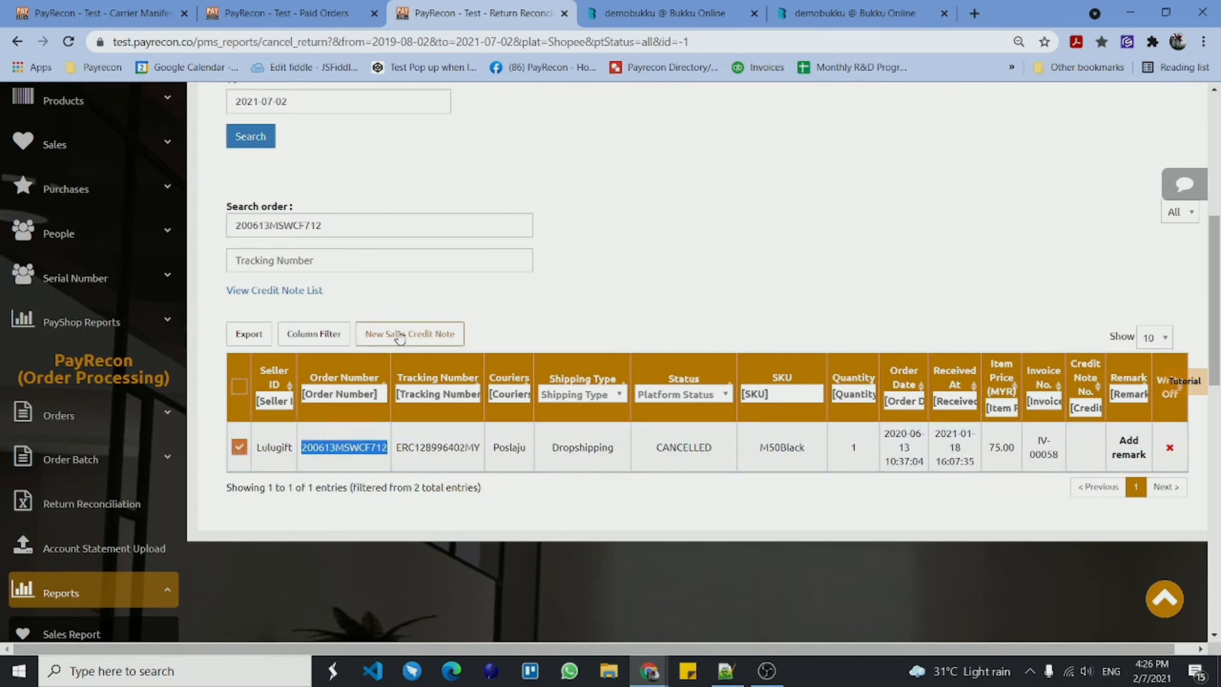
click(409, 334)
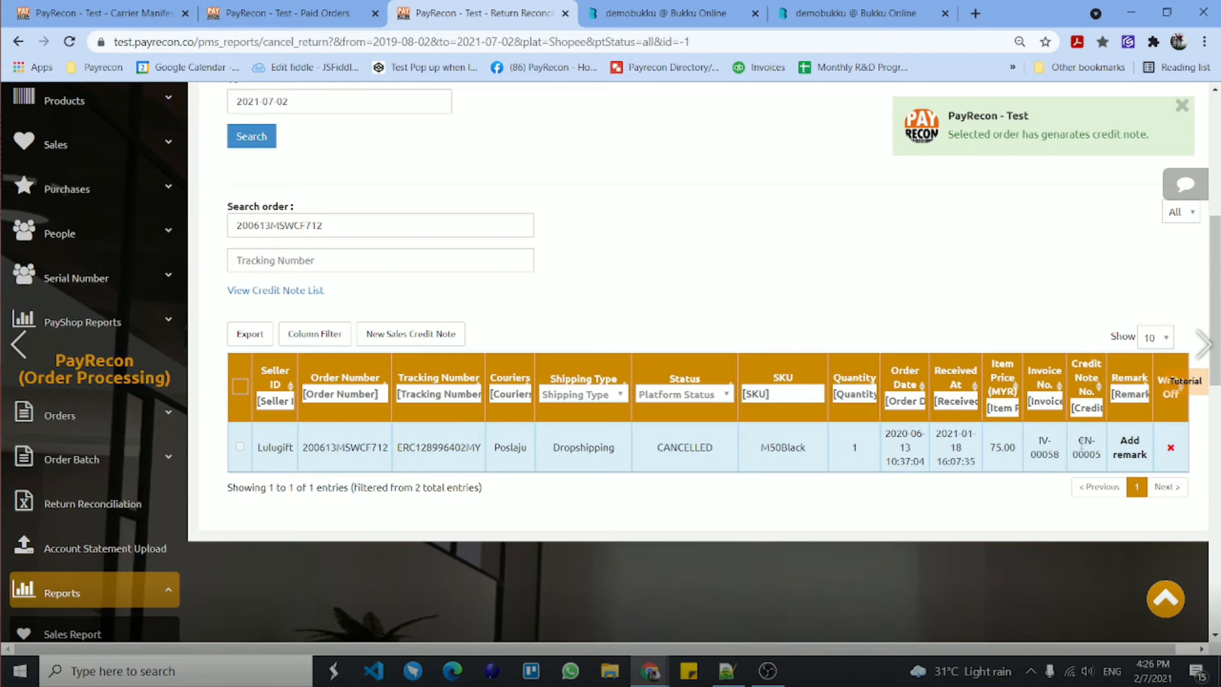
double_click(1084, 447)
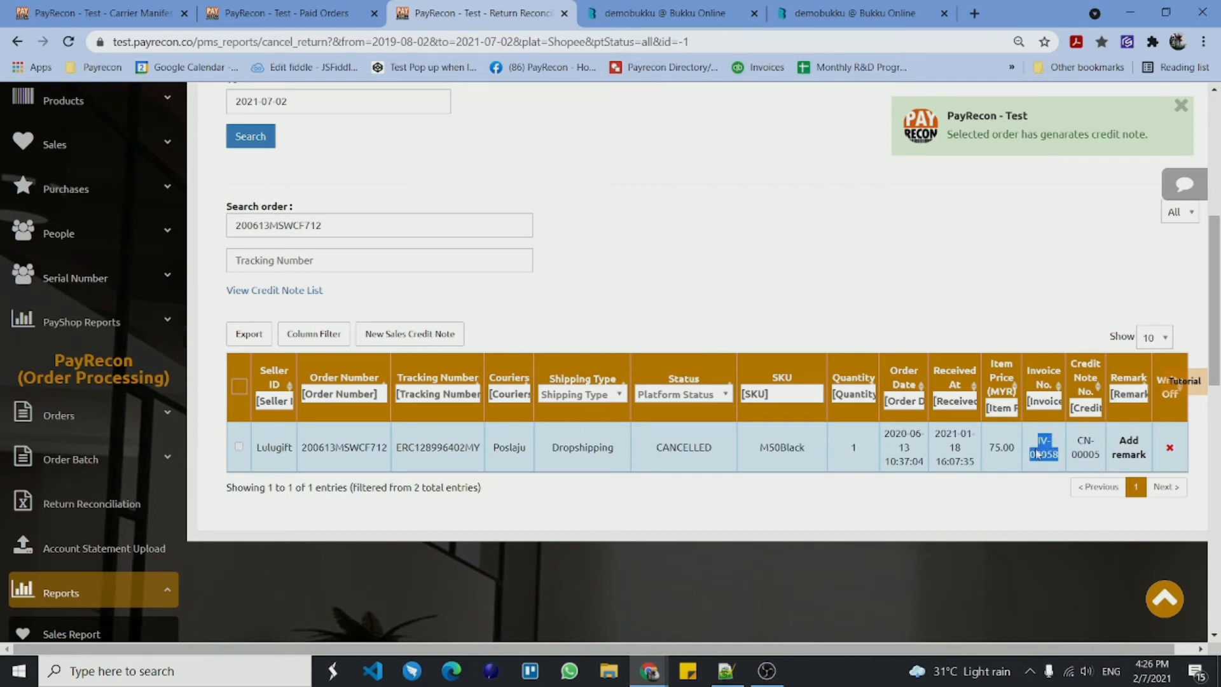
click(666, 13)
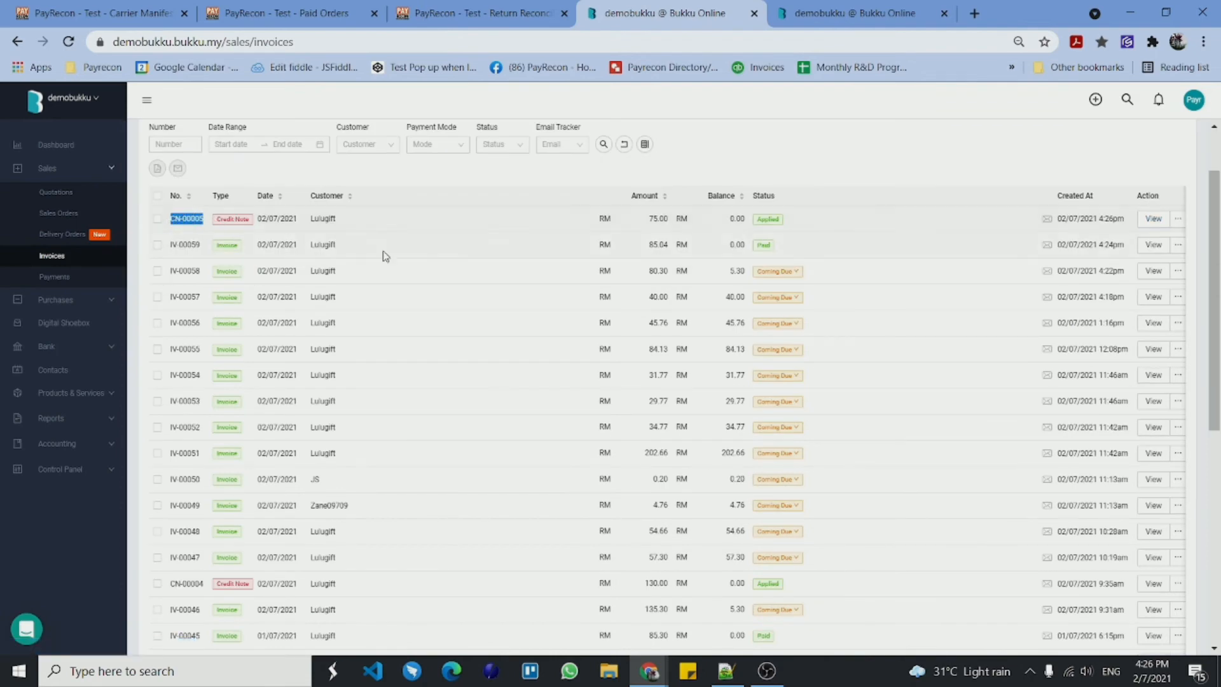
Review CN-00005, then view IV-00058 showing RM75.00 credited and RM5.30 balance
click(186, 218)
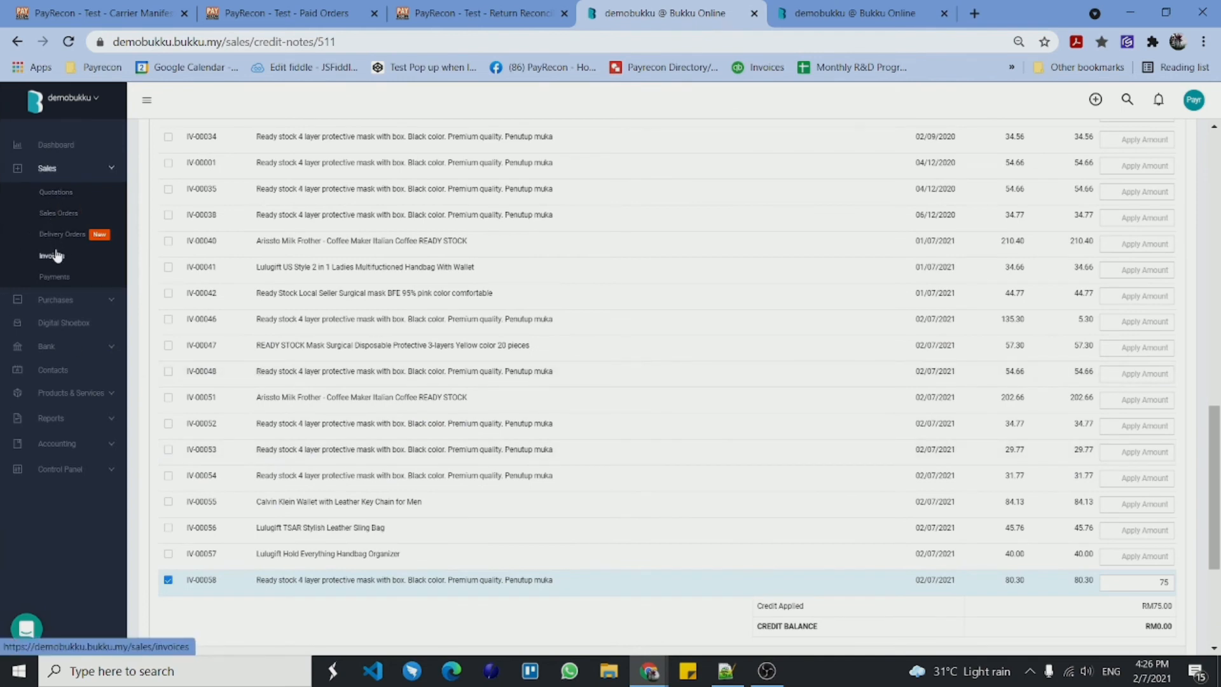
click(51, 256)
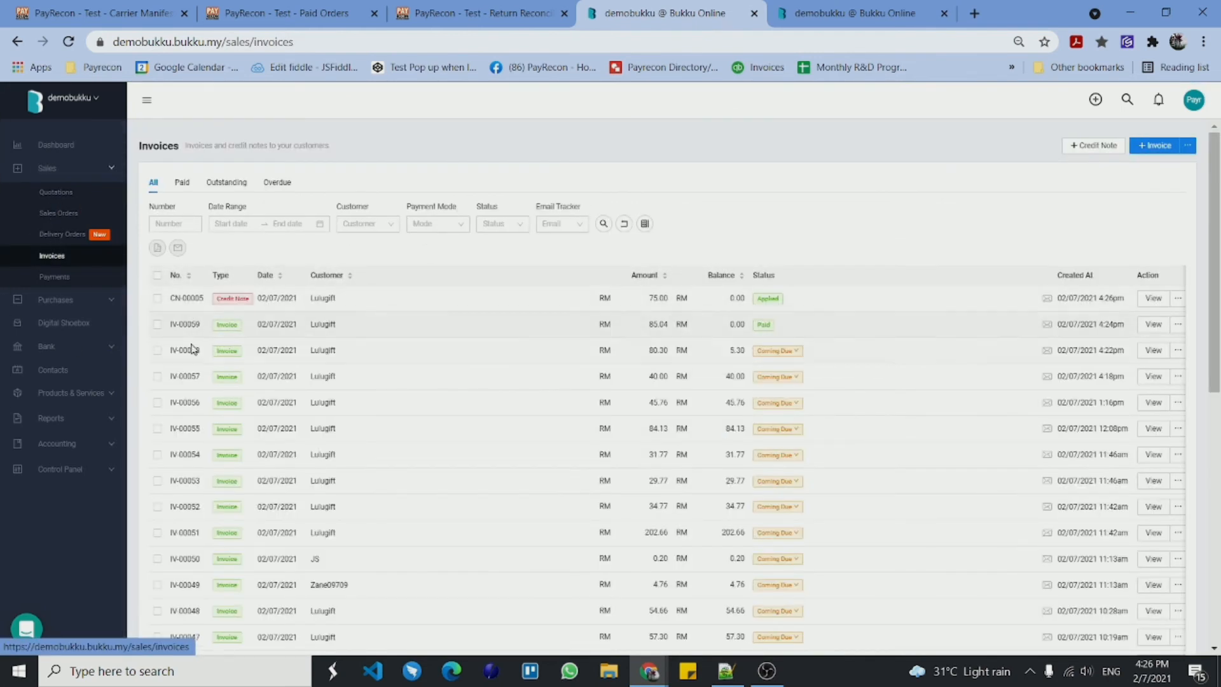
double_click(657, 350)
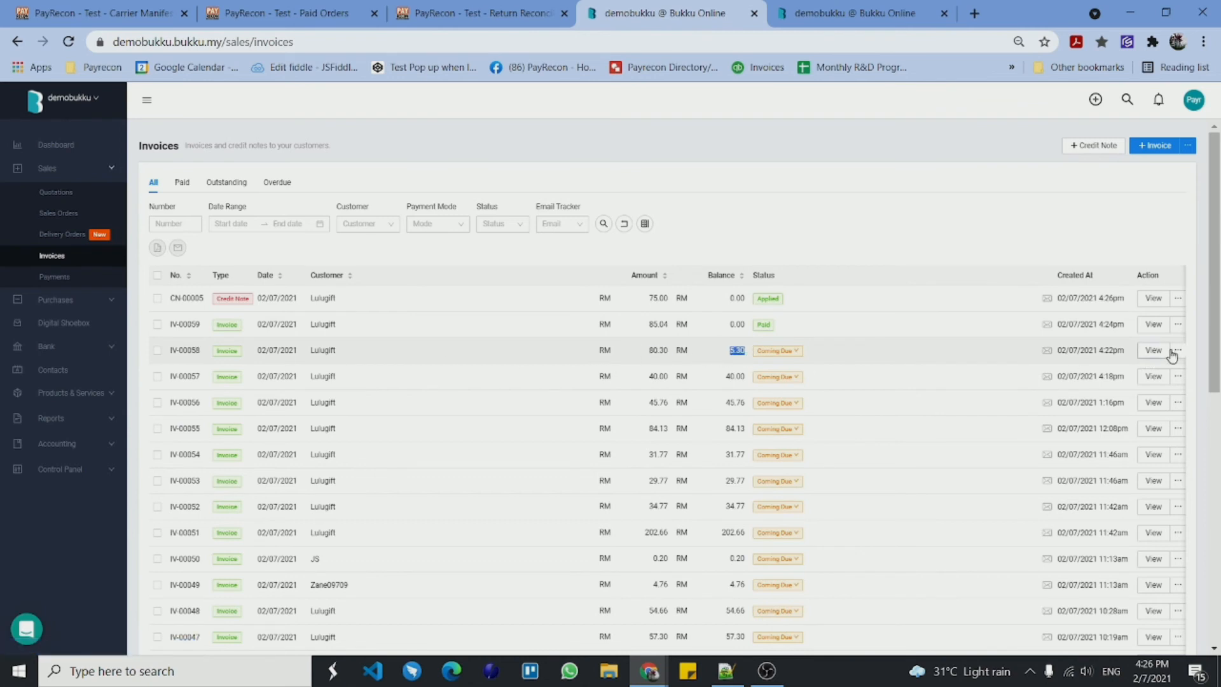
click(1152, 350)
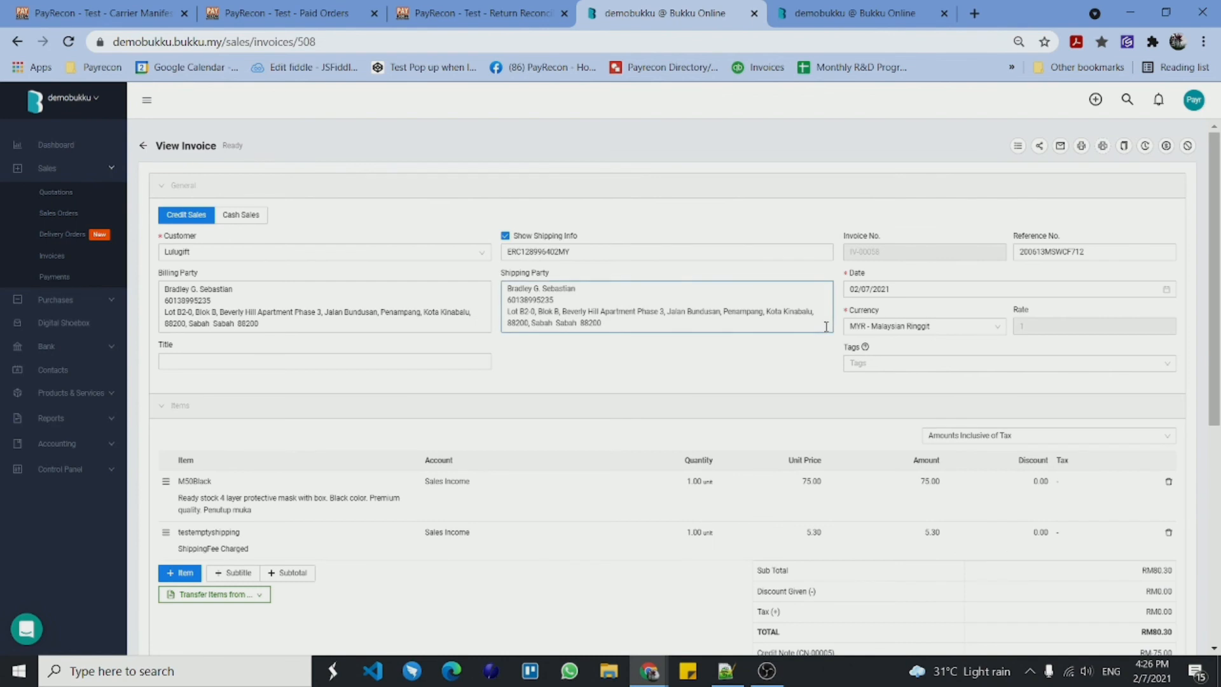
scroll(down, 3)
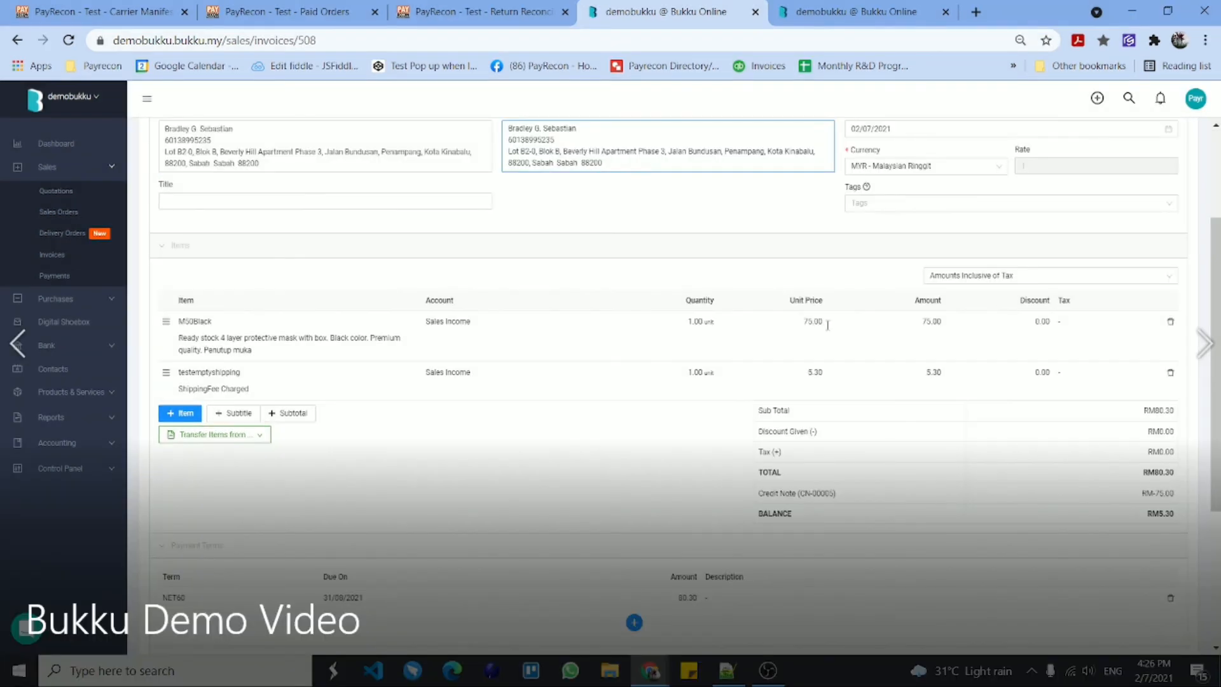